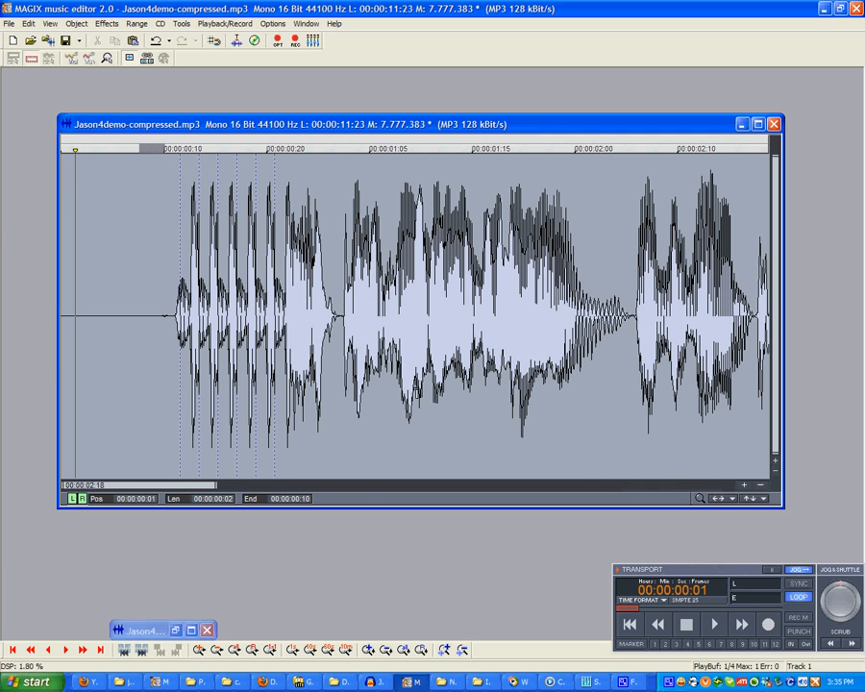
mouse_move(714, 624)
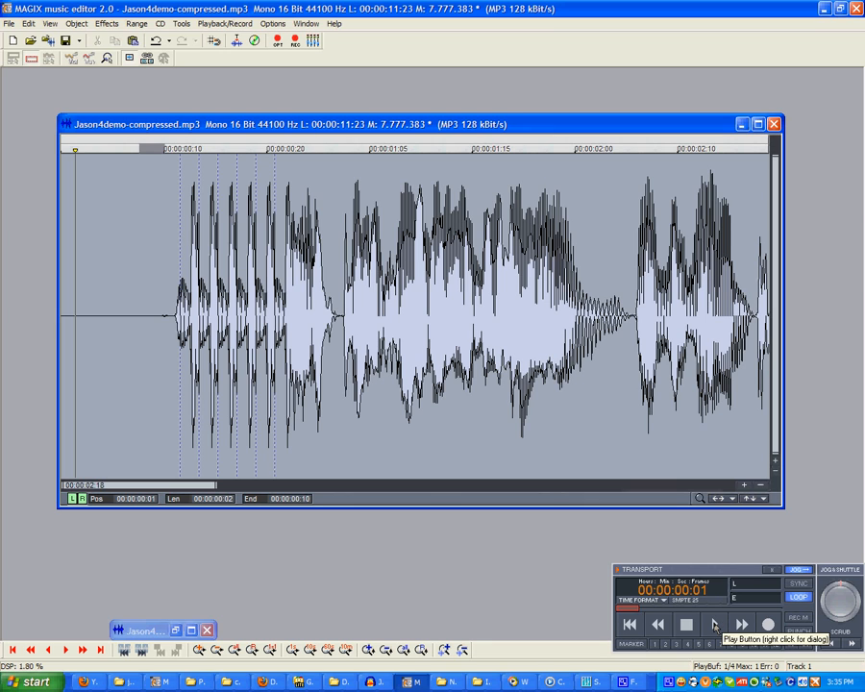
Listen to the stuttered voice clip and stop playback.
click(714, 623)
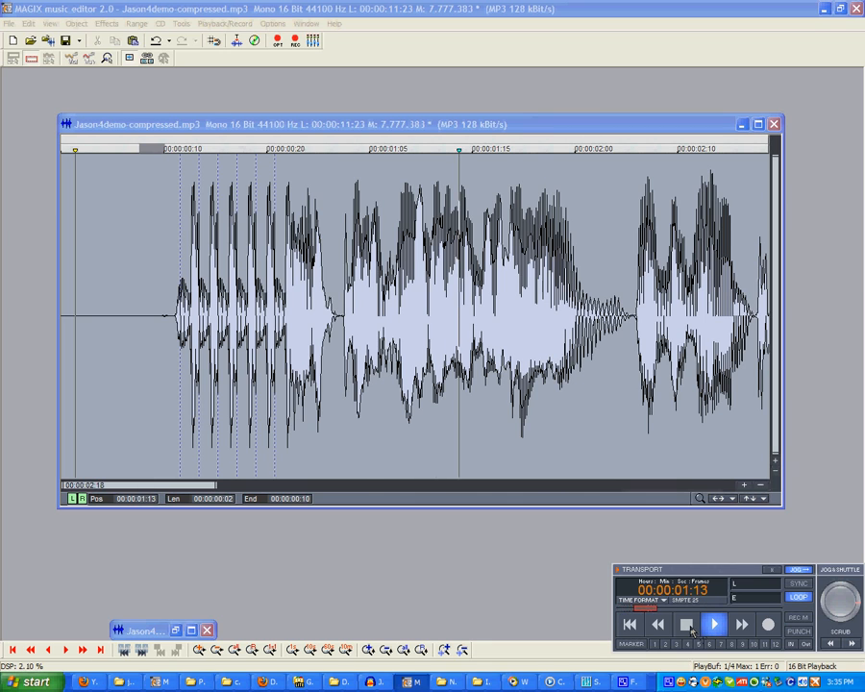
click(685, 624)
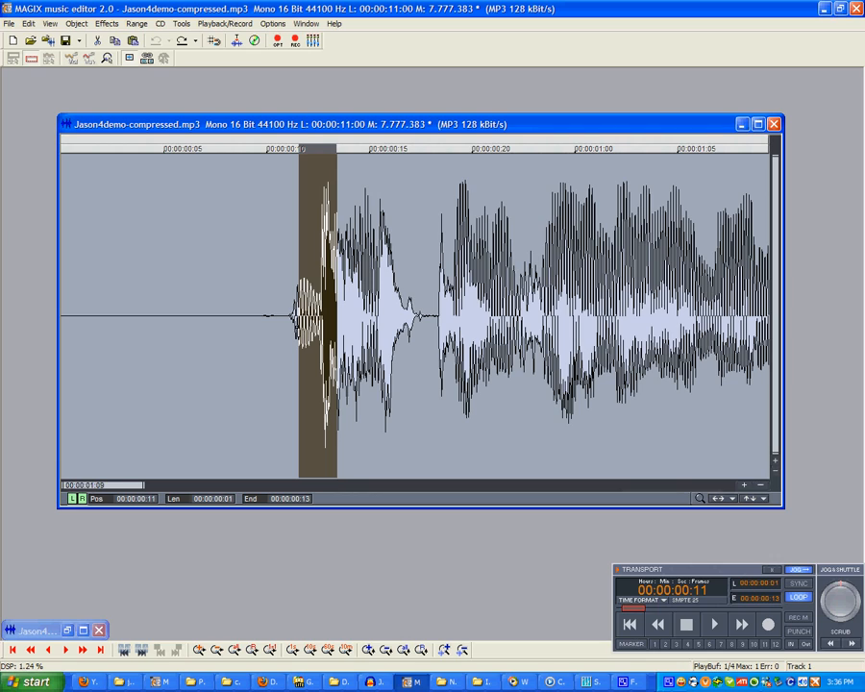
mouse_move(218, 375)
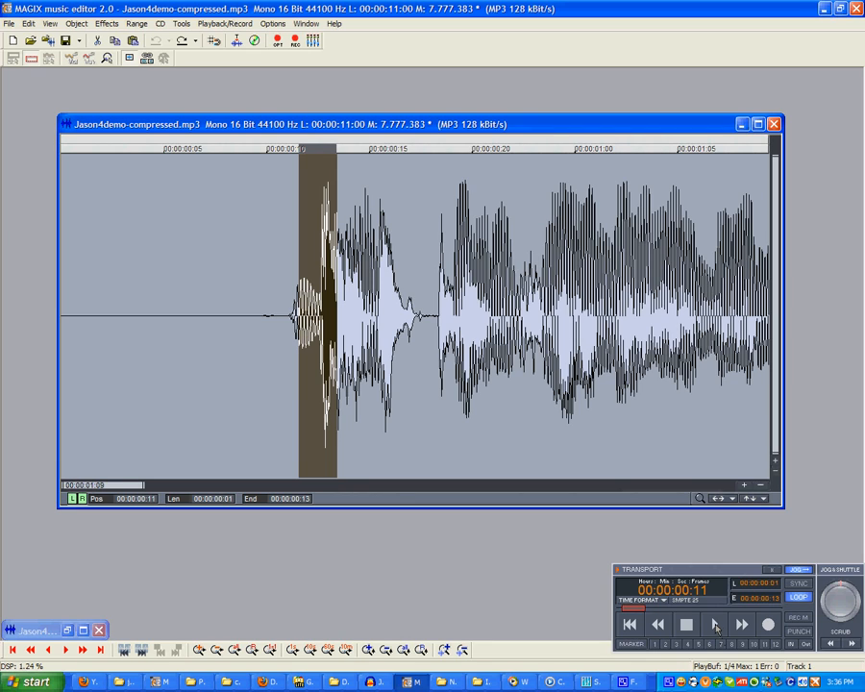
Audition the first-syllable slice, then audition it again after widening it earlier.
click(715, 625)
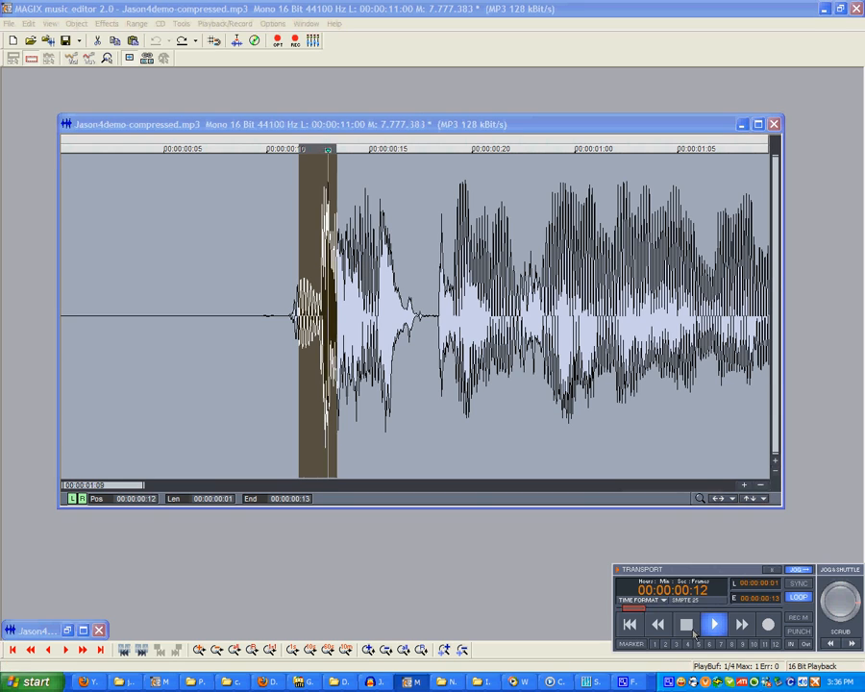
click(685, 624)
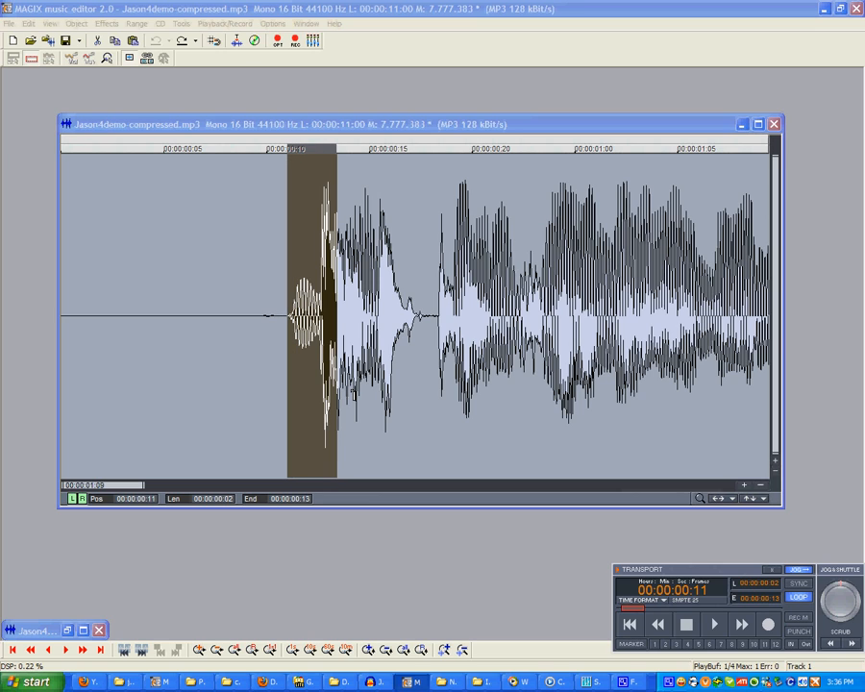
click(715, 624)
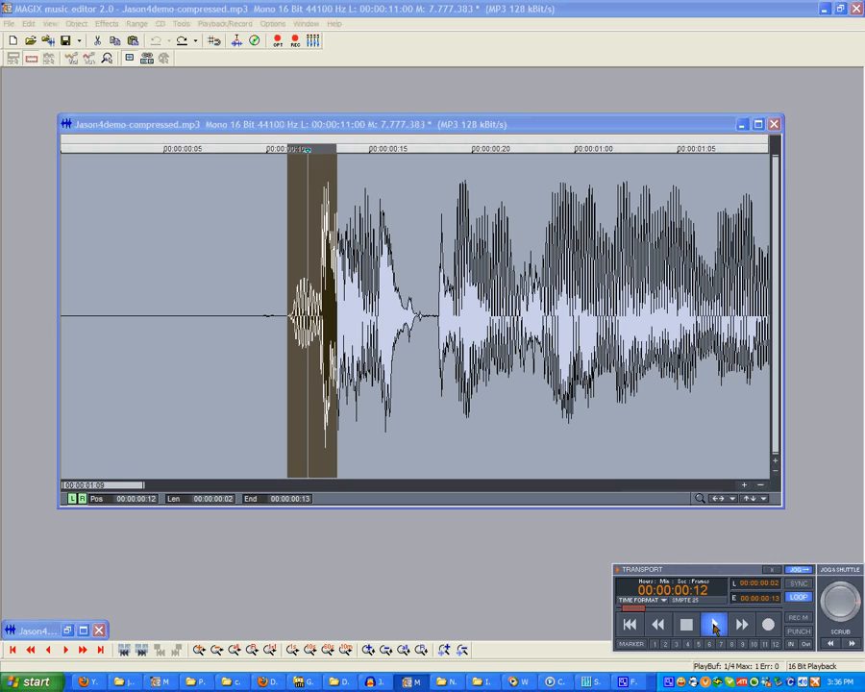
click(685, 625)
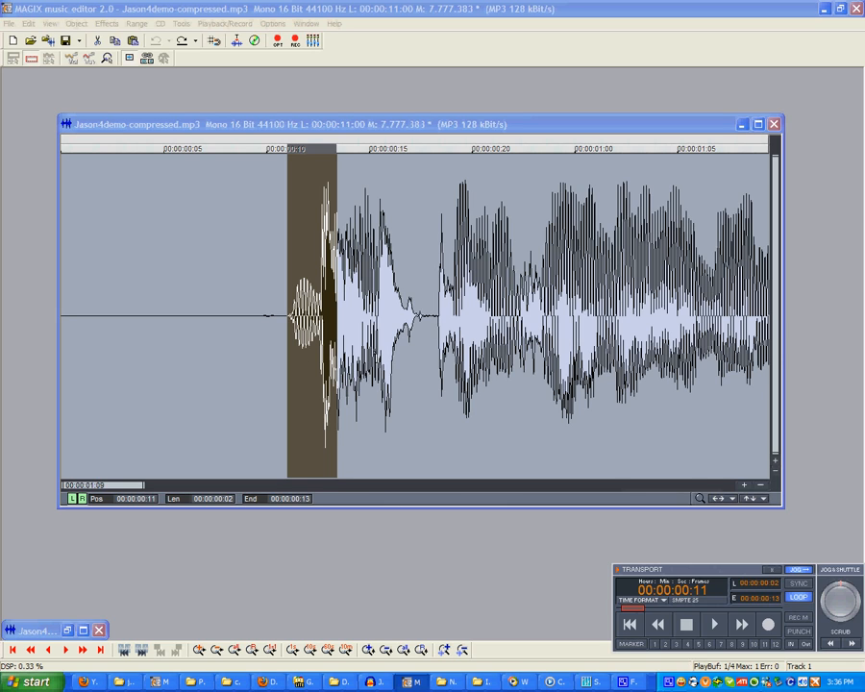
Play the newly stuttered clip through and stop with the whole recording shown.
click(27, 23)
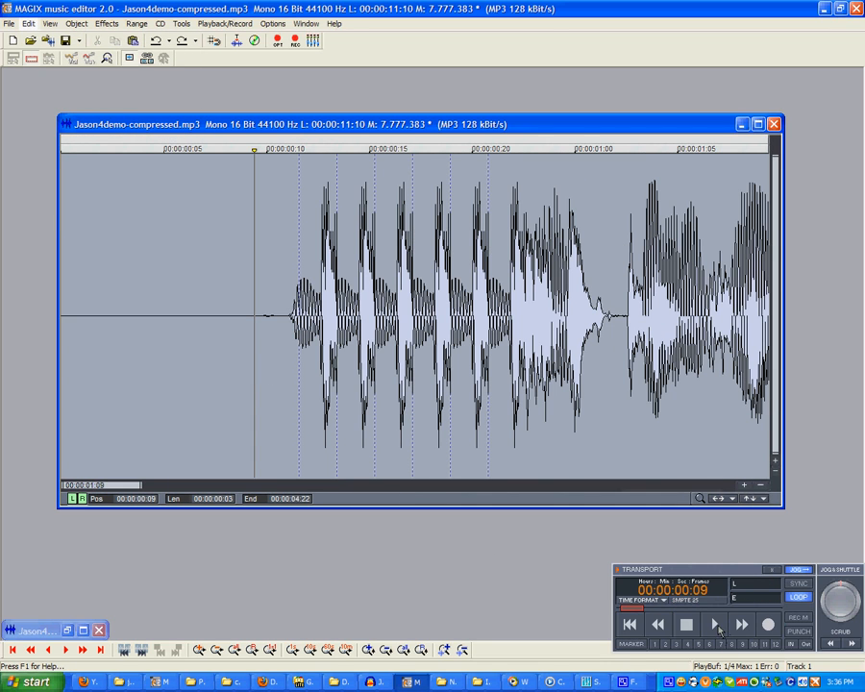
click(713, 623)
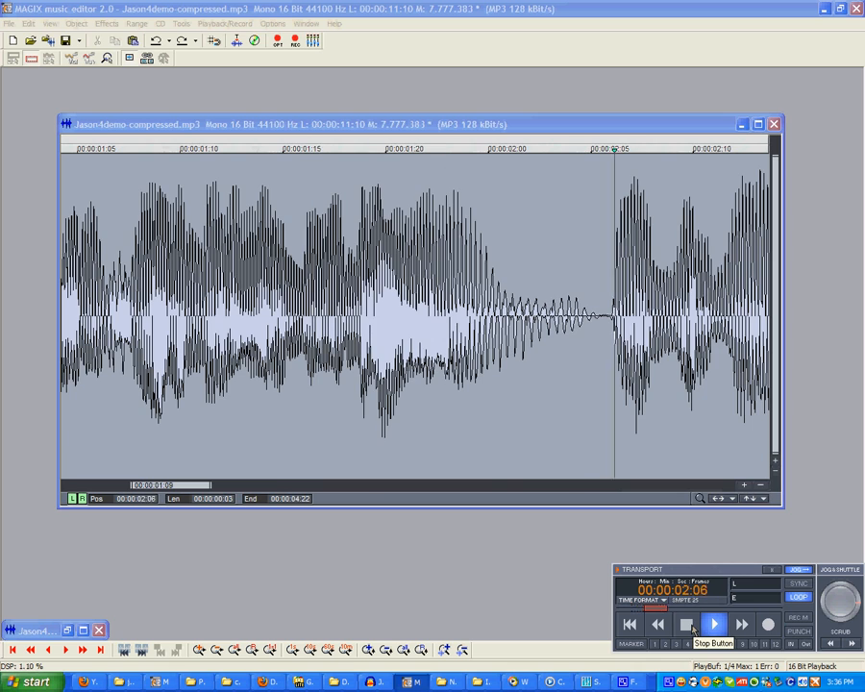
click(713, 625)
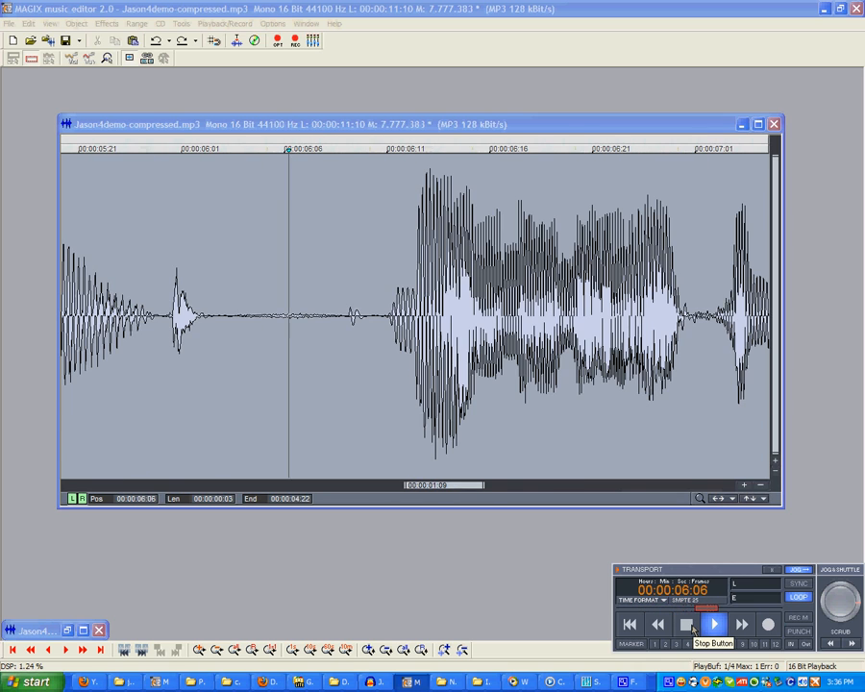
click(714, 624)
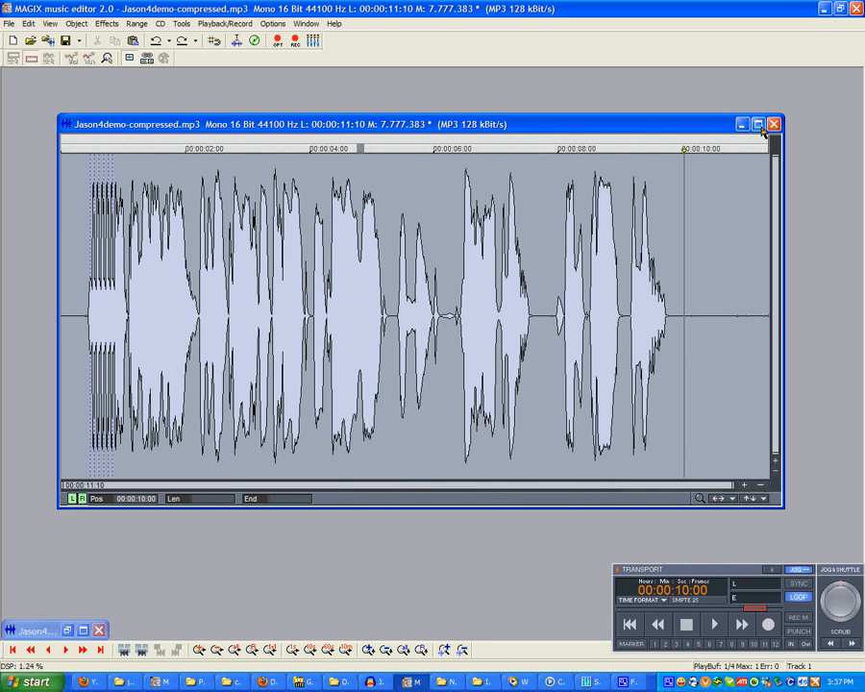
Switch to the Jason4demo-compressed.wav copy of the clip.
click(759, 123)
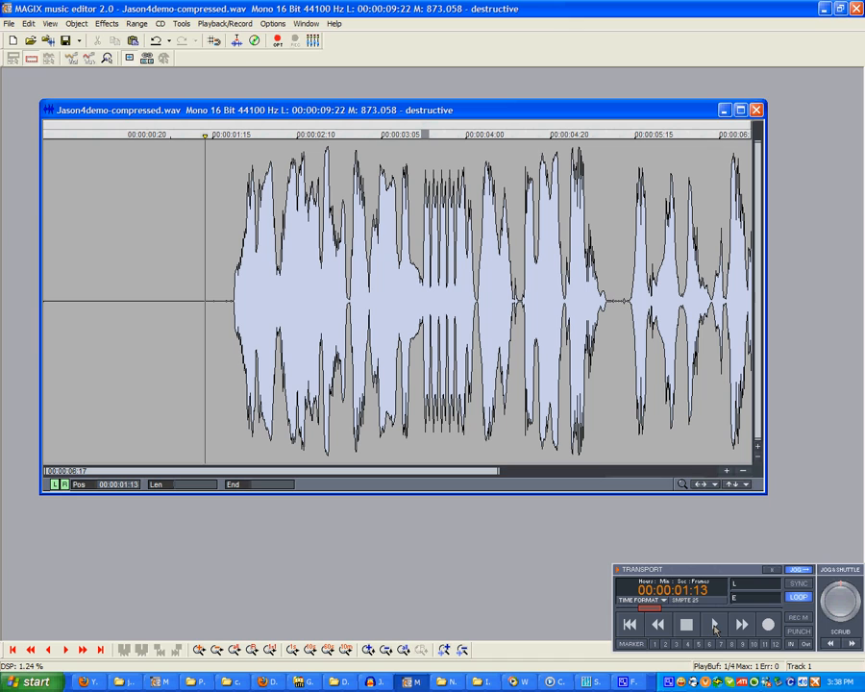
Play back the WAV clip and stop playback.
click(714, 625)
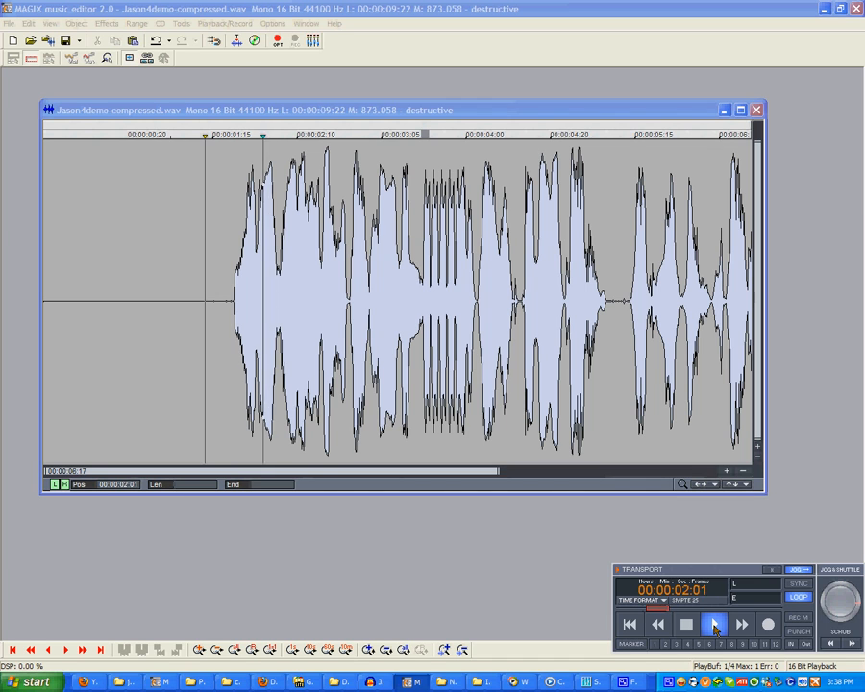
click(713, 624)
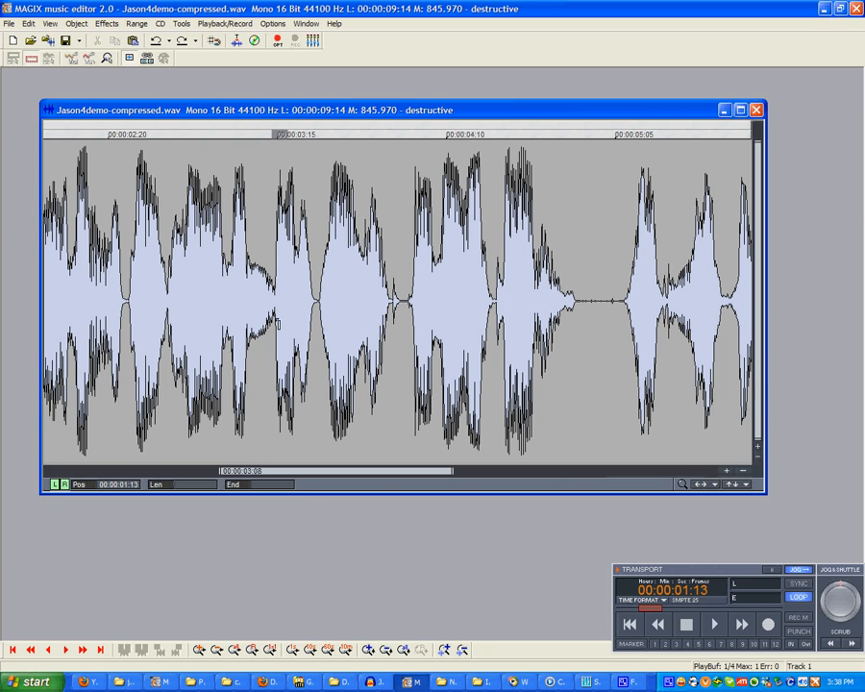
Redo the undone edit from the Edit menu so the repeated syllable returns.
click(10, 23)
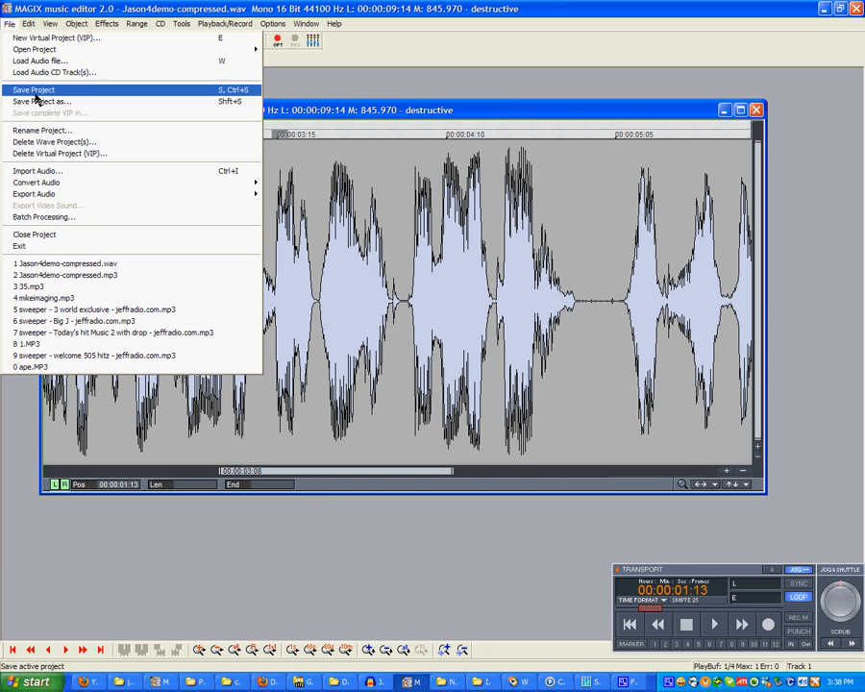
click(27, 23)
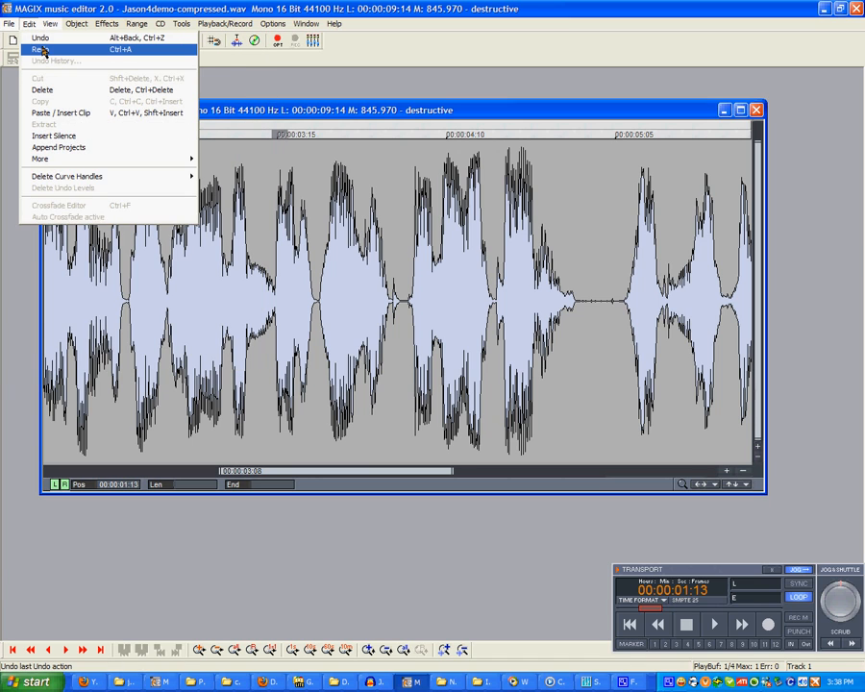
click(42, 49)
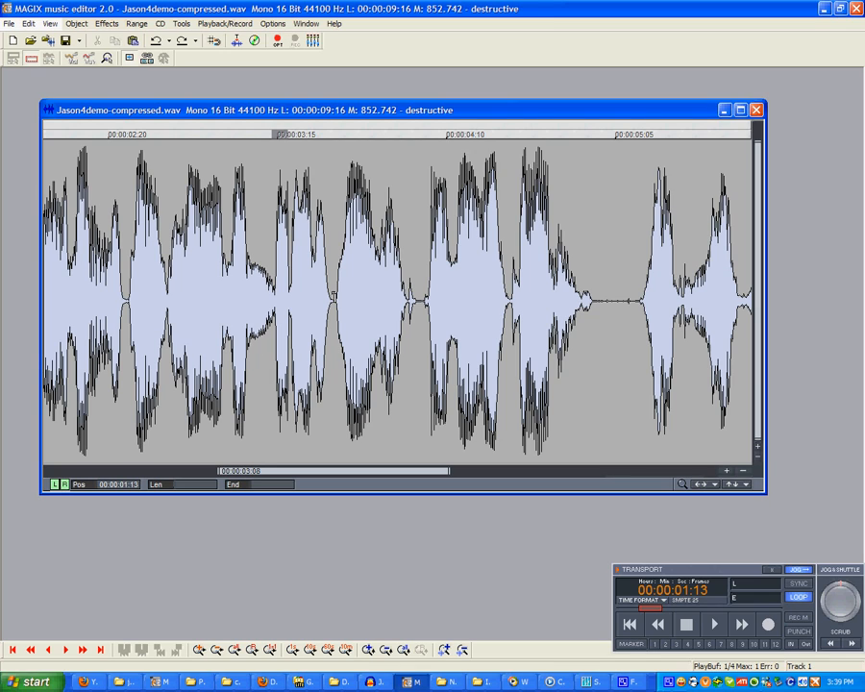
mouse_move(405, 416)
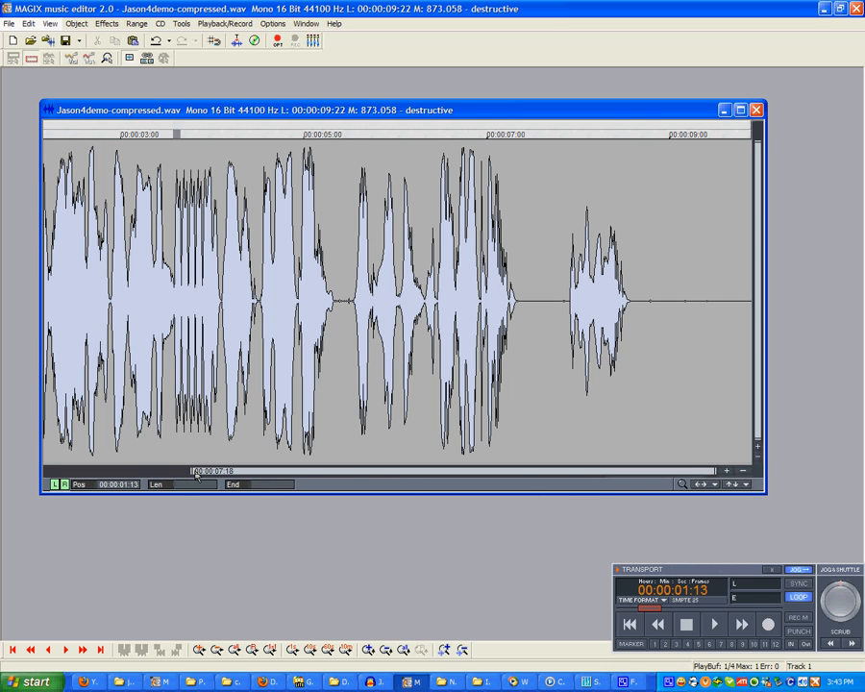
Scroll the waveform back to the start of the clip.
scroll(left, 3)
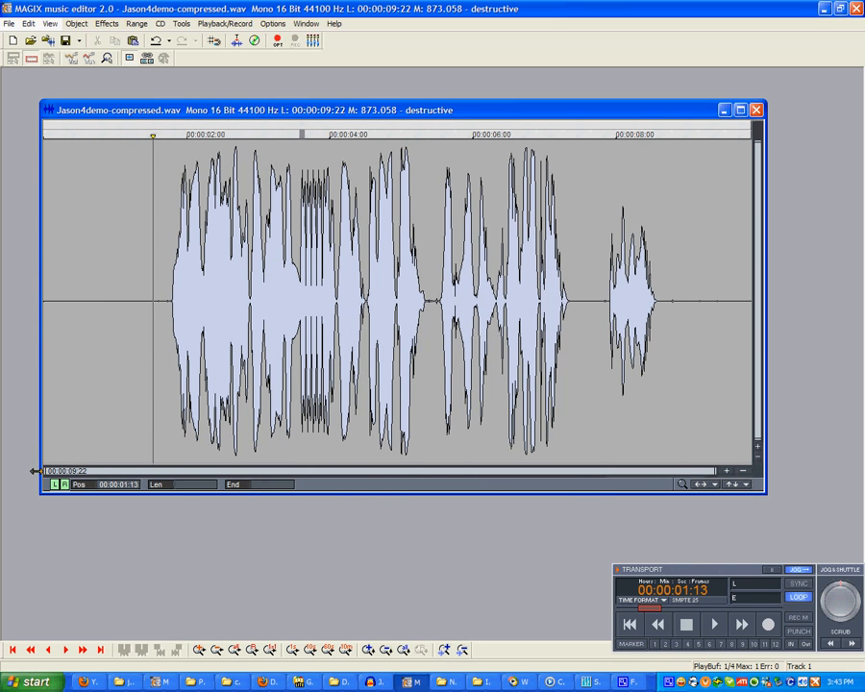